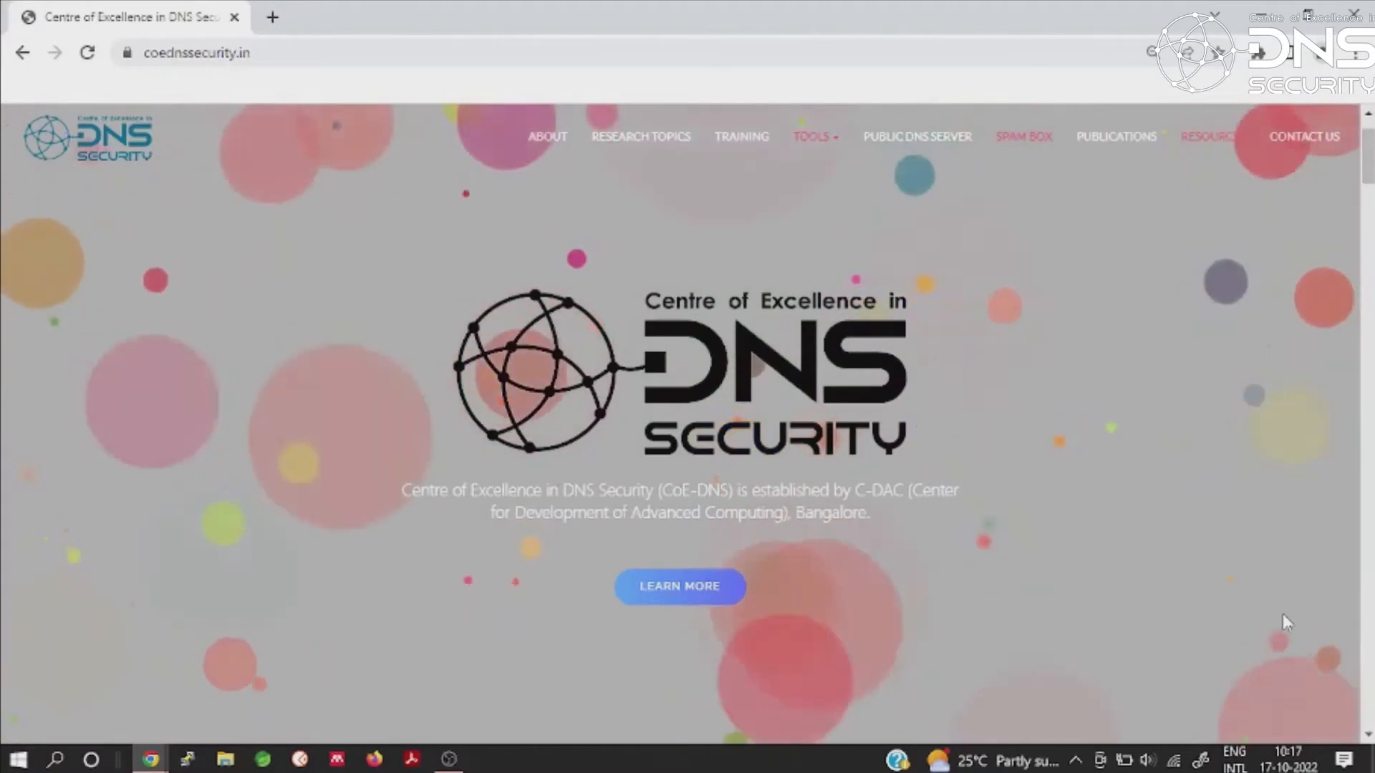
Step: Scroll the homepage and open the Tools menu listing the DNS security tools
scroll(down, 3)
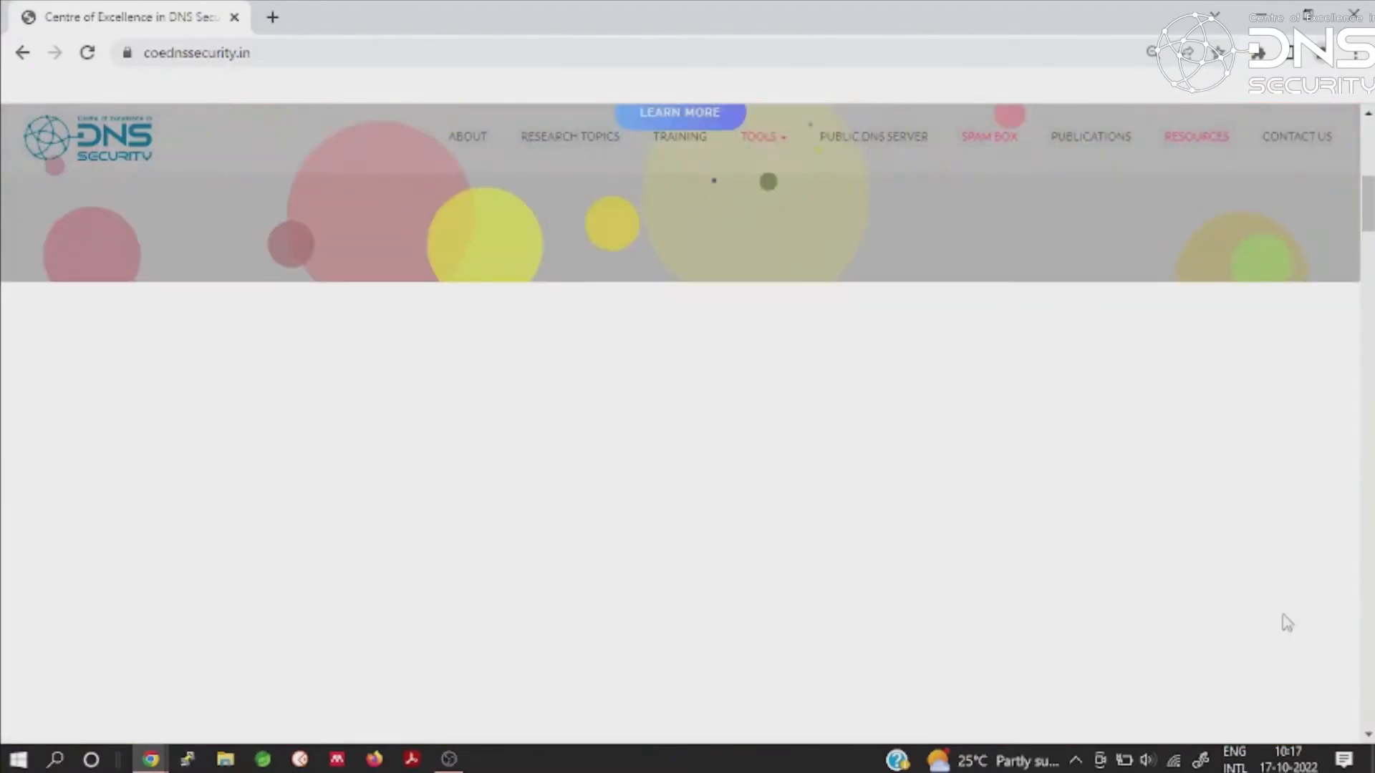
scroll(down, 3)
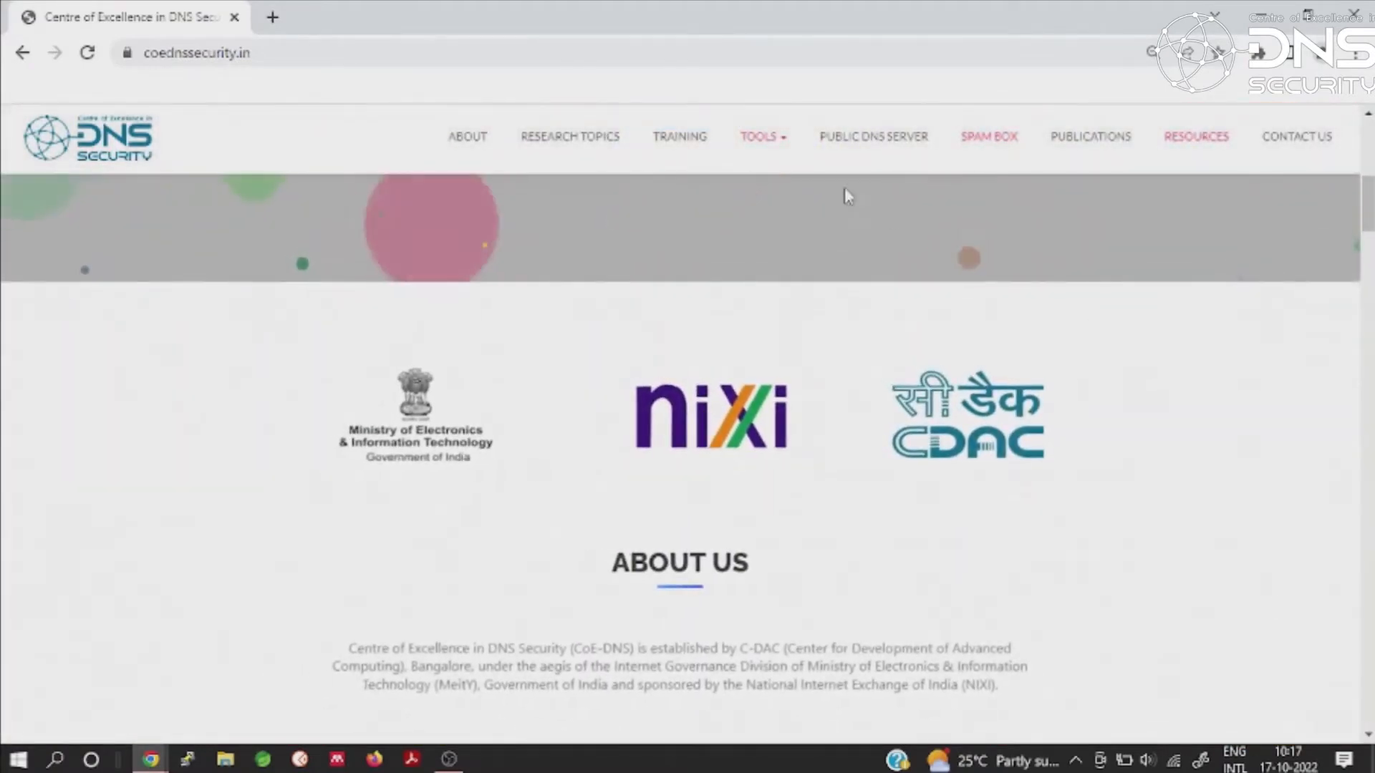
click(759, 136)
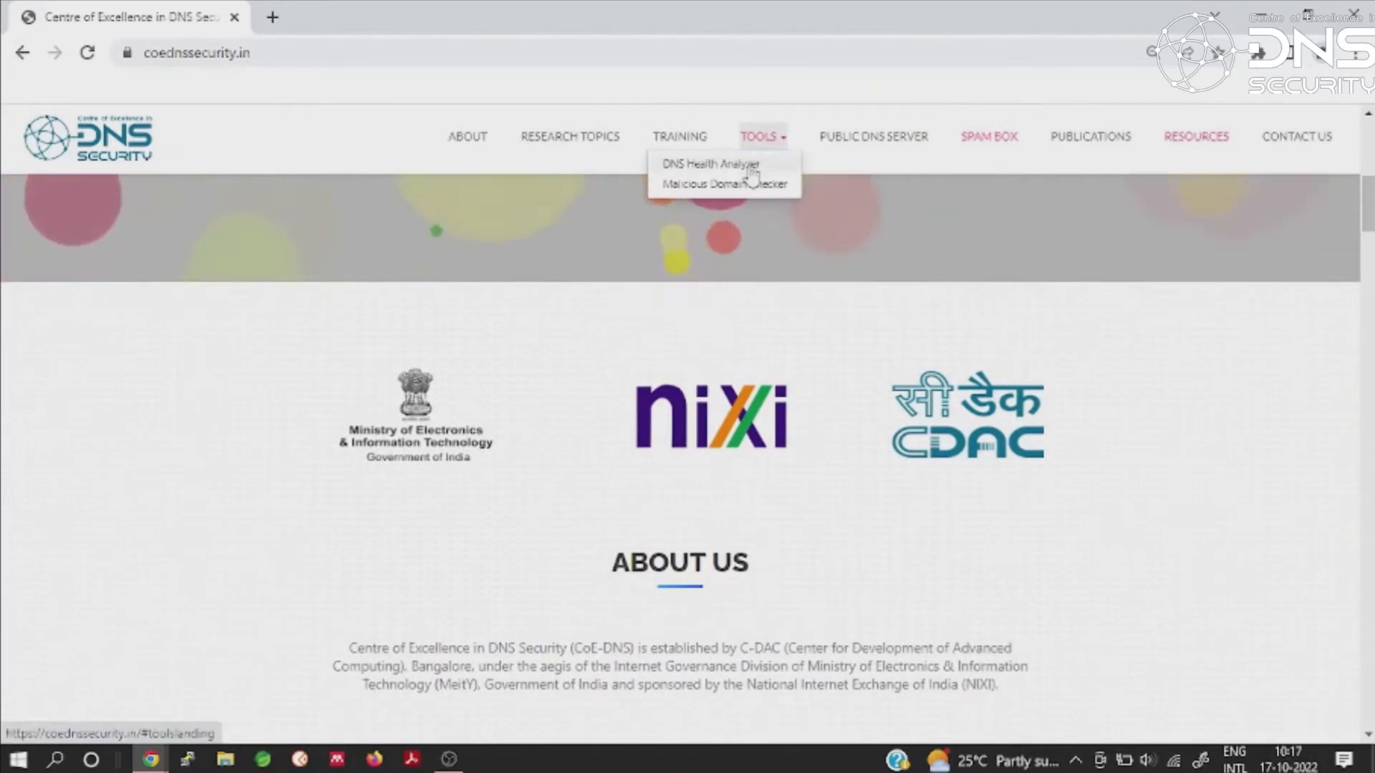
Step: Run DNS Health Analyser on icann.org with the captcha entered
click(709, 164)
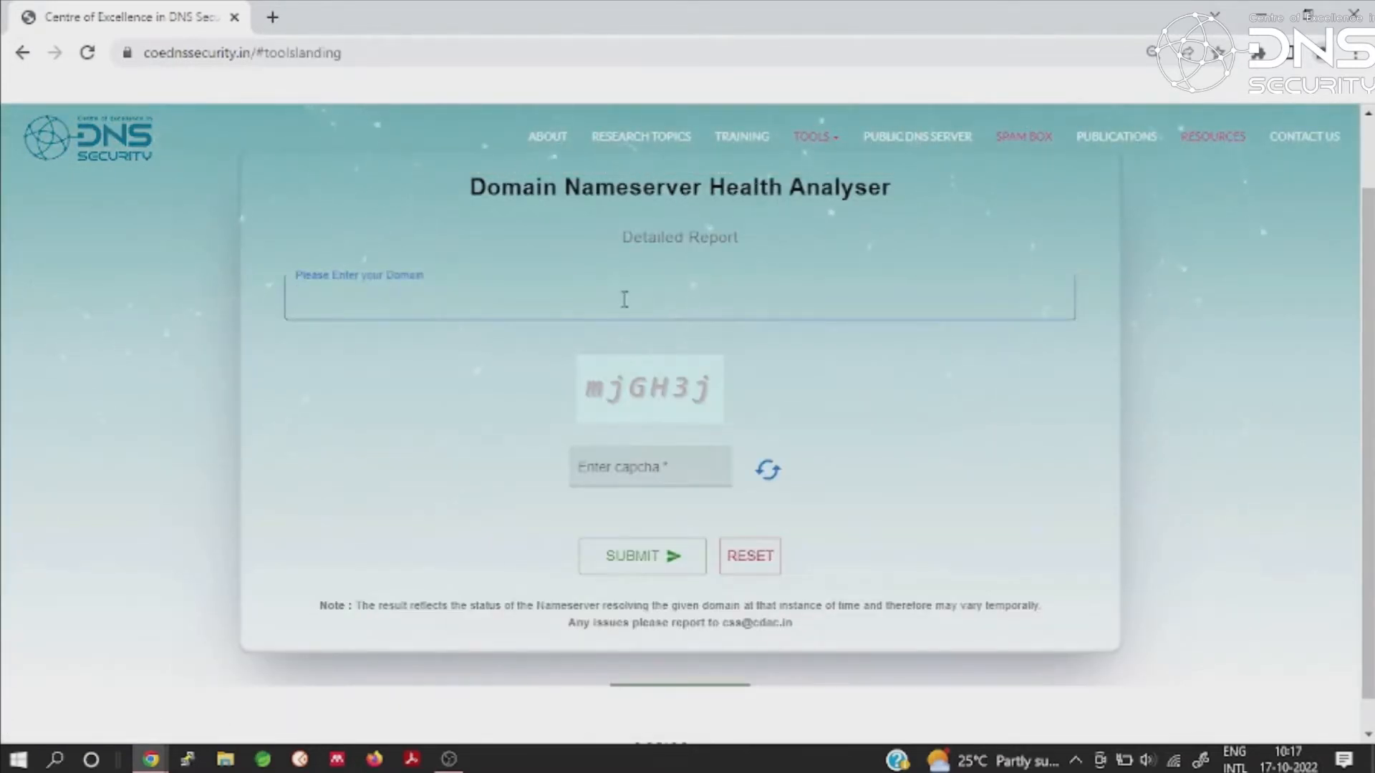
text(icann.org)
click(651, 467)
text(mjGH)
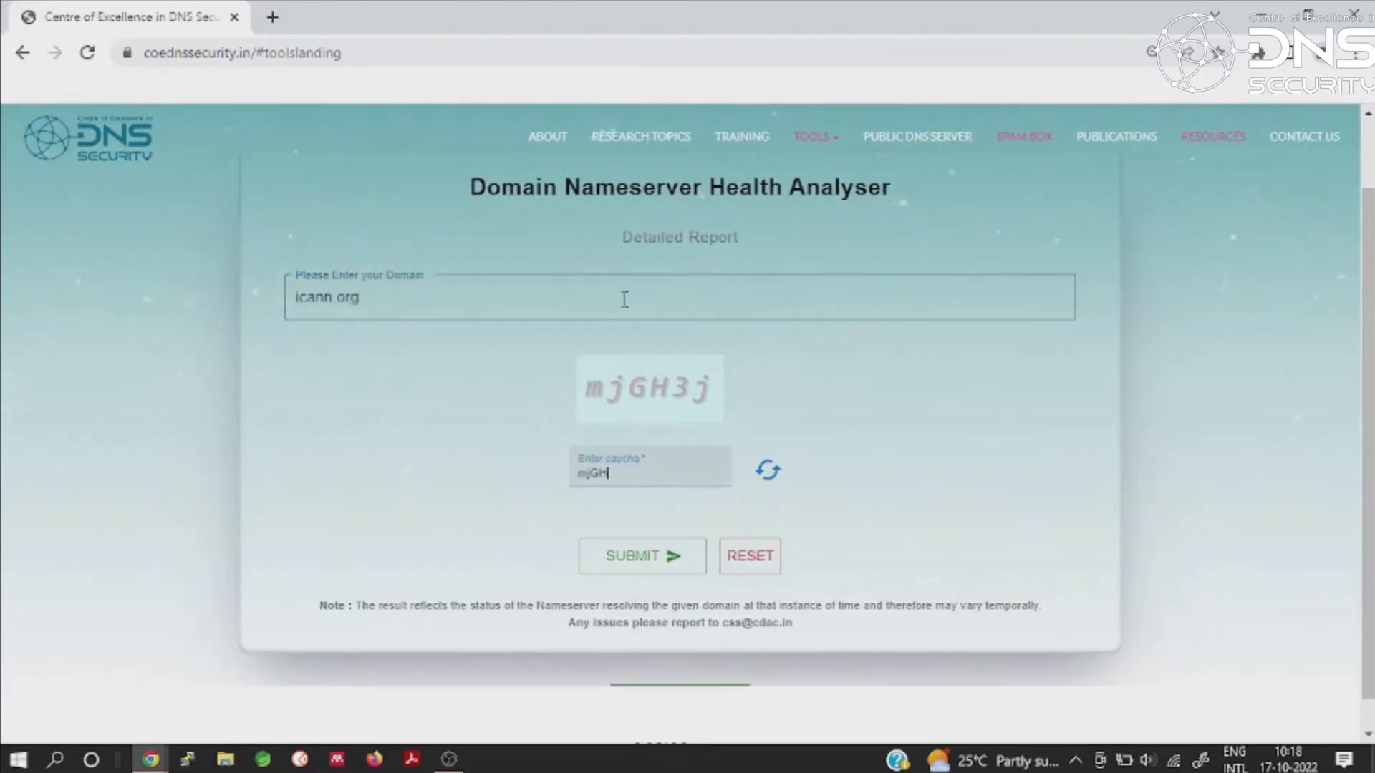
text(3j)
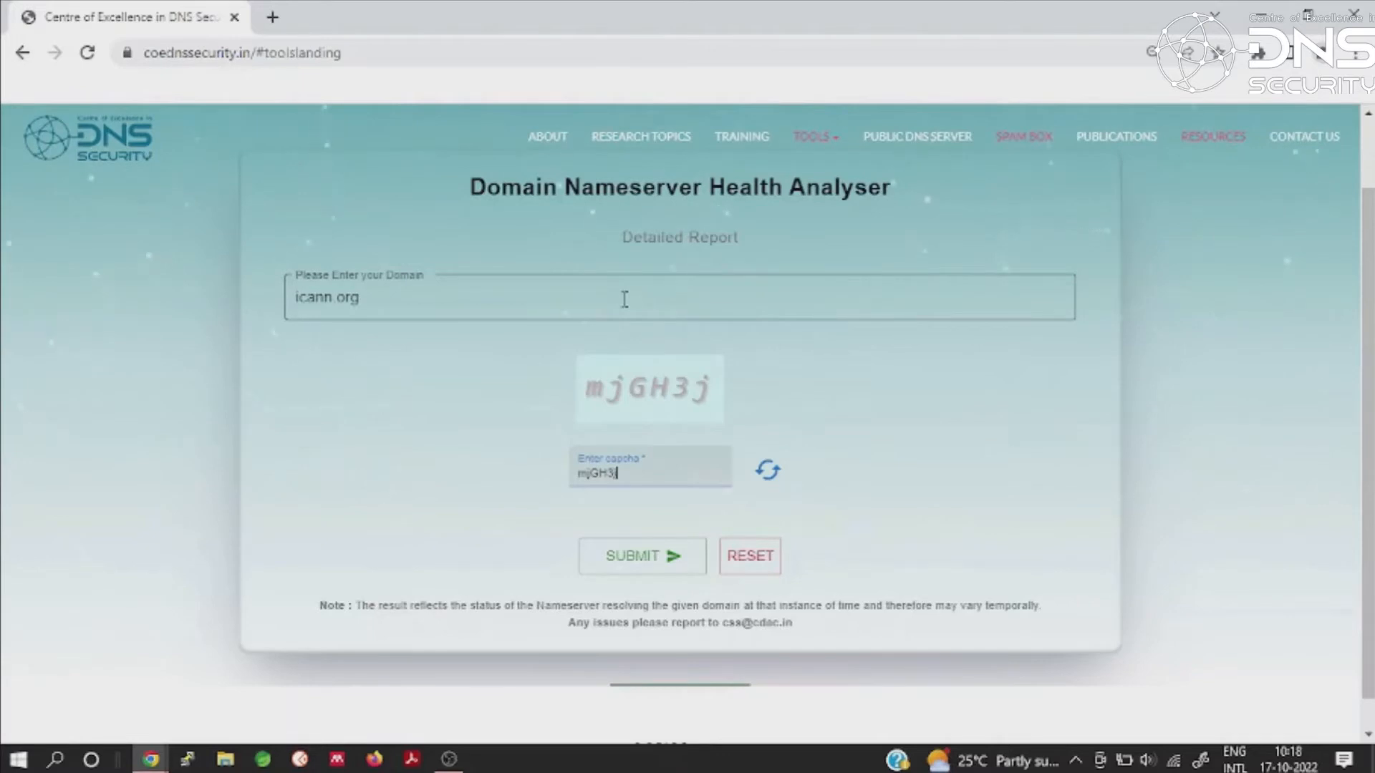
click(632, 555)
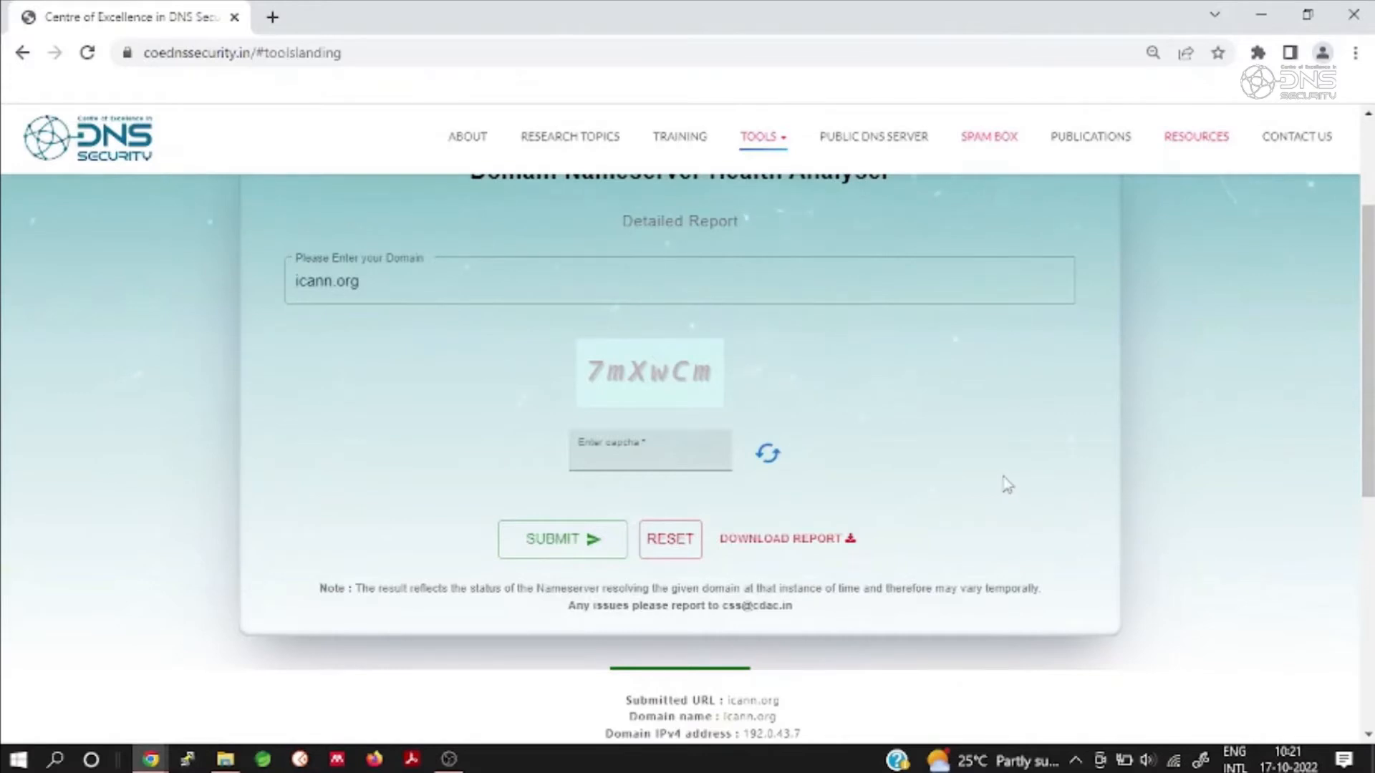
Step: Expand More Info for a.icann-servers.net in the Name Servers table
scroll(down, 3)
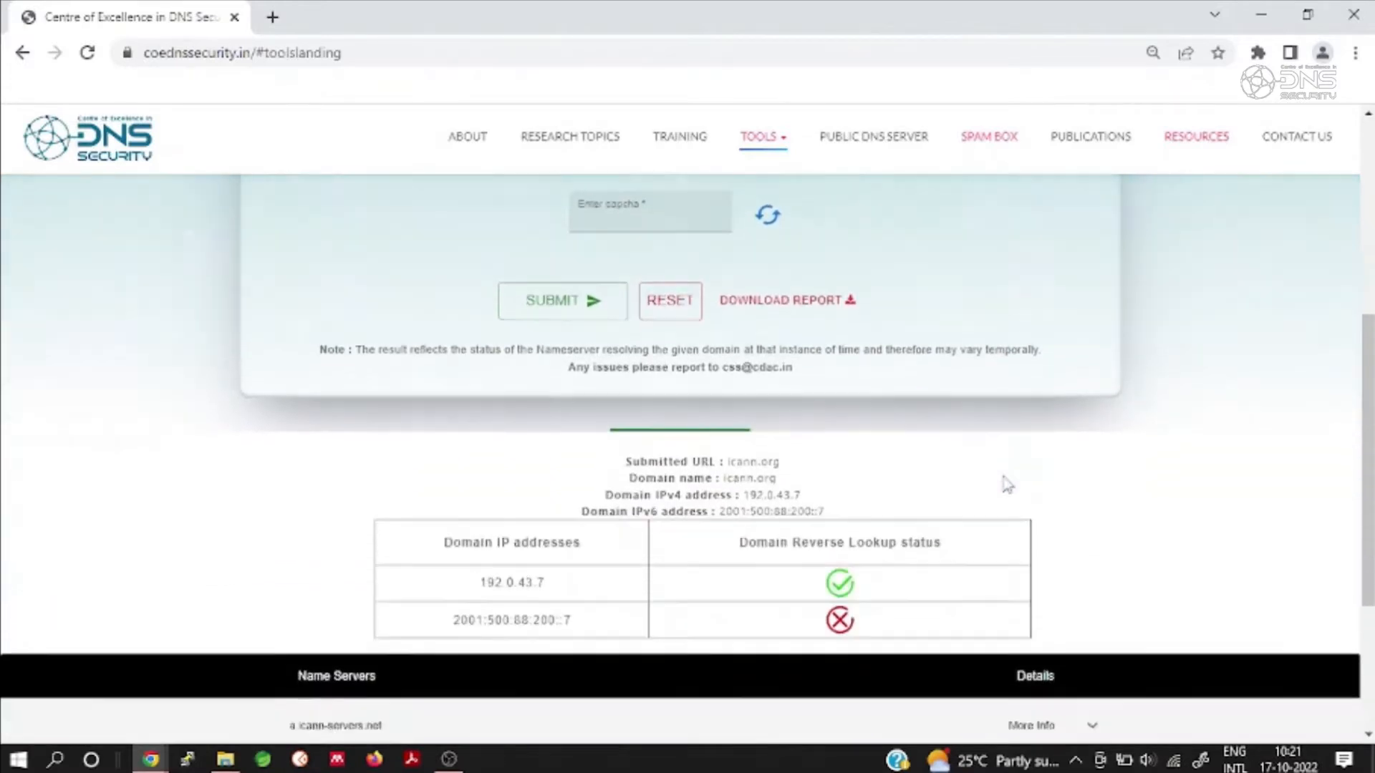
scroll(down, 3)
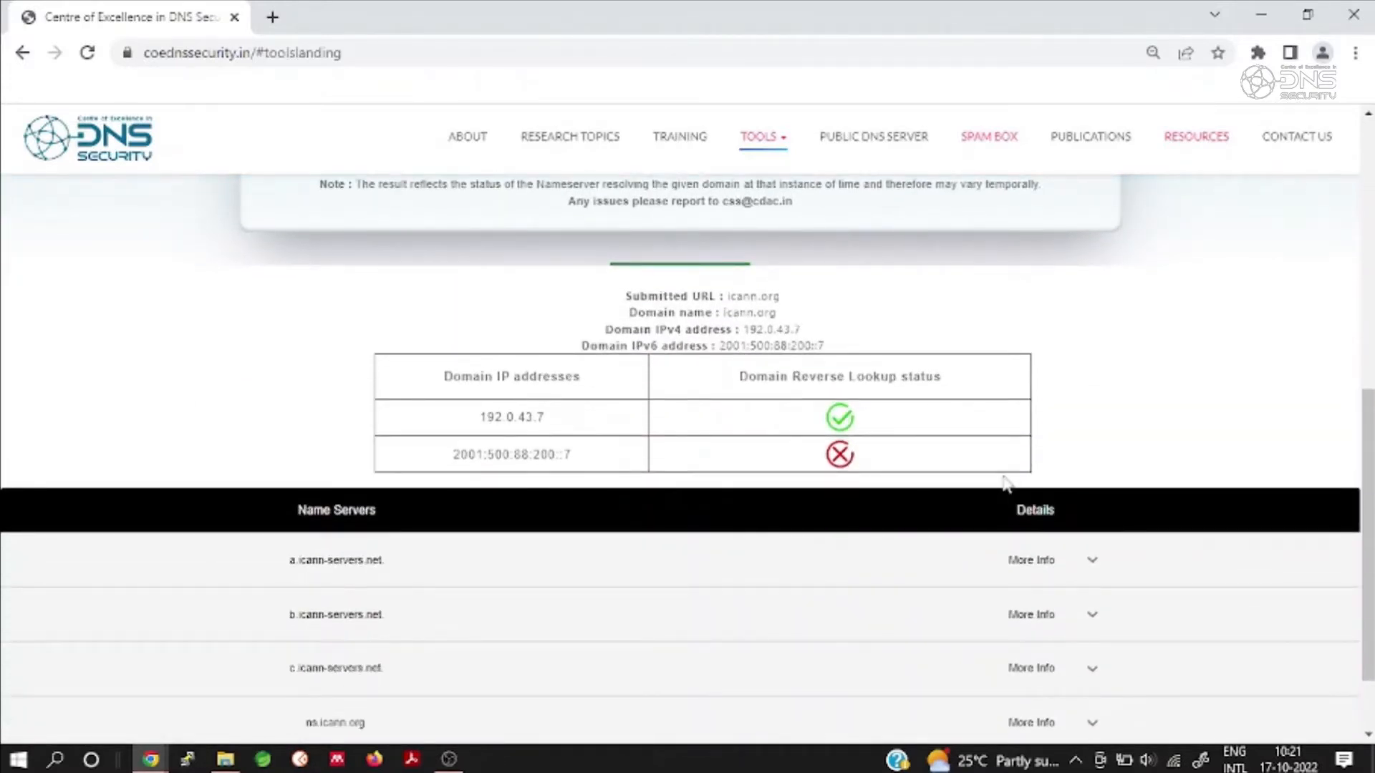
scroll(down, 3)
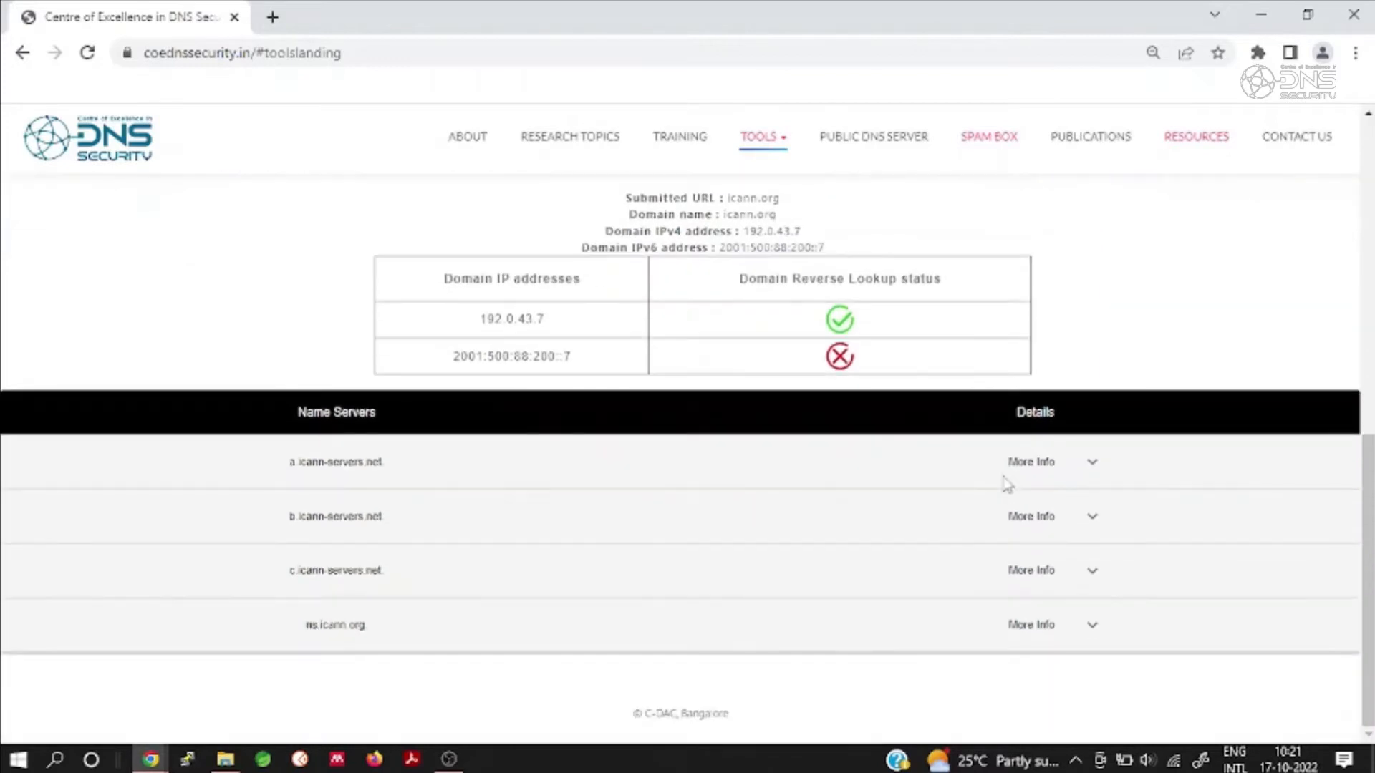
click(1092, 462)
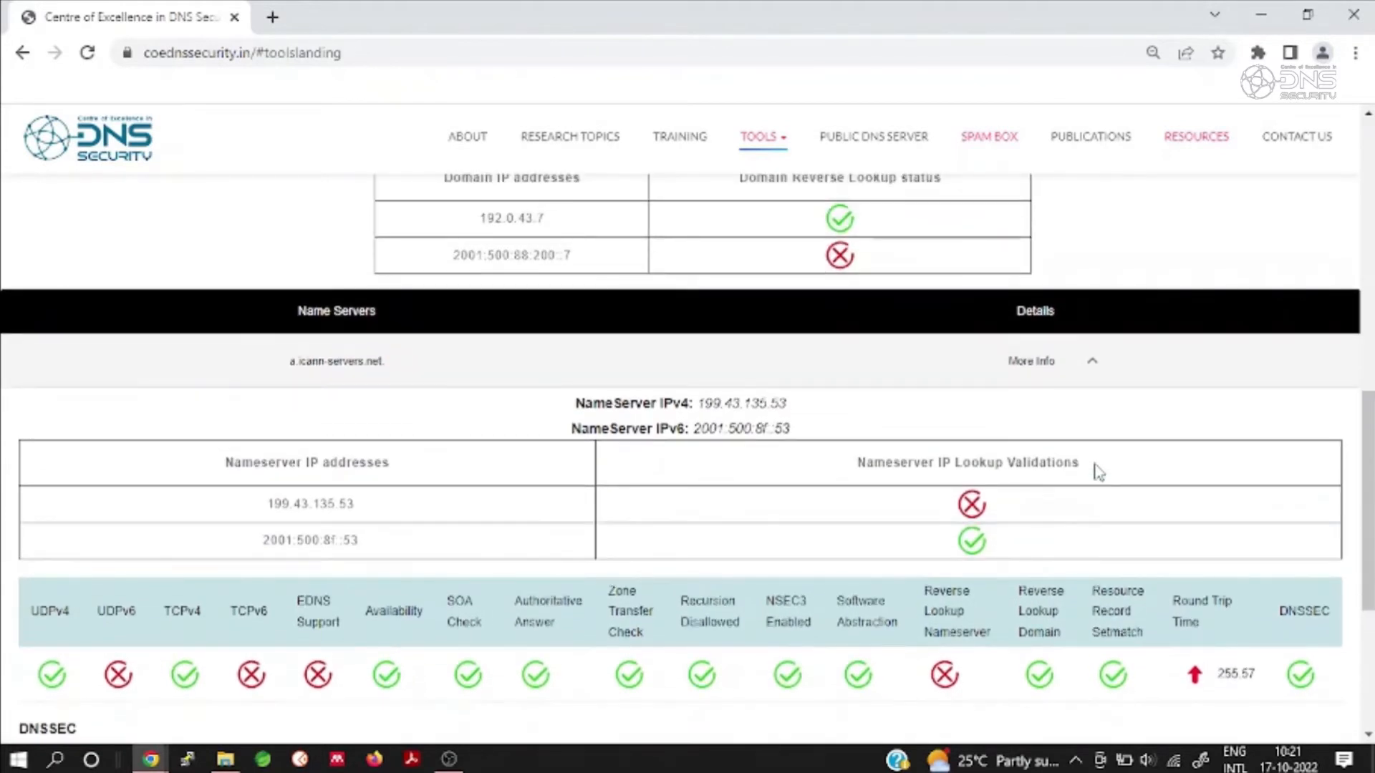
Step: Expand and review the detailed checks for b.icann-servers.net
click(1091, 361)
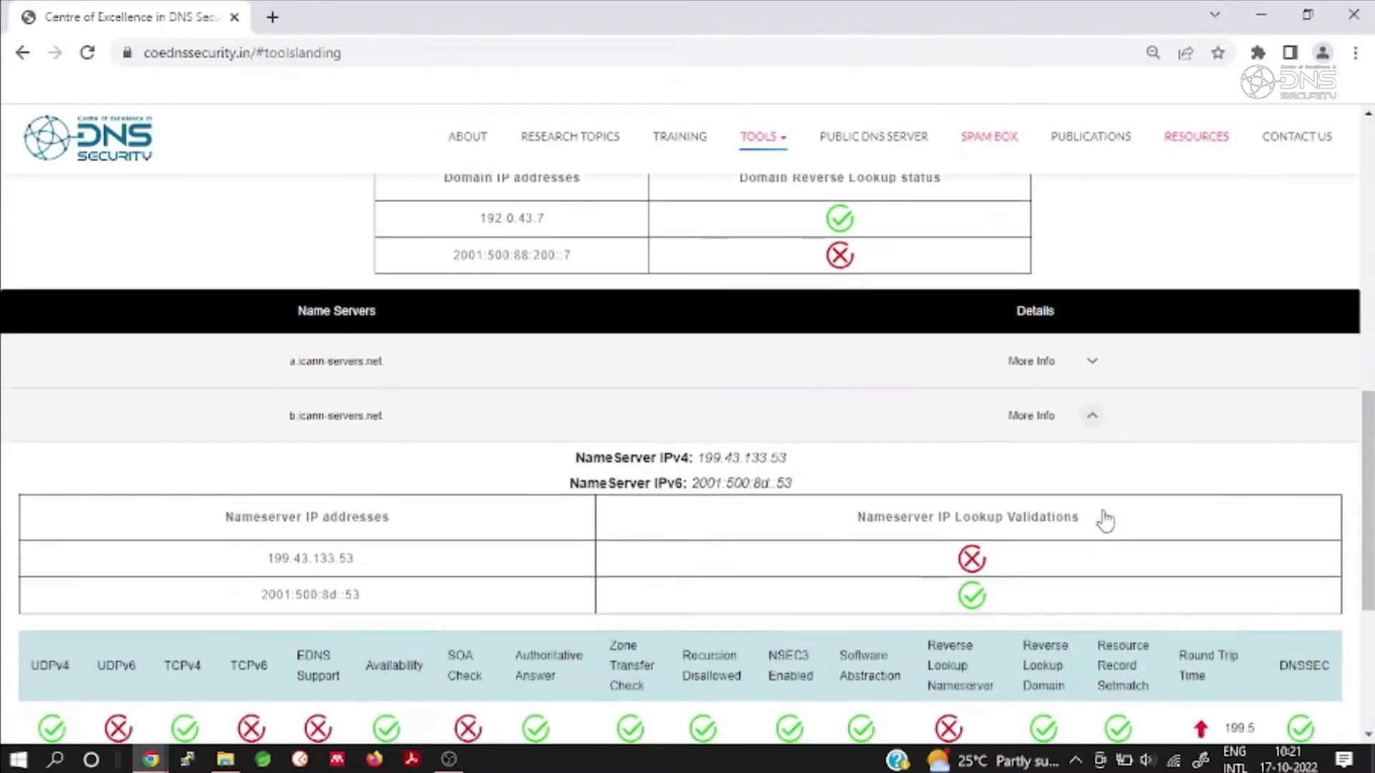
scroll(down, 3)
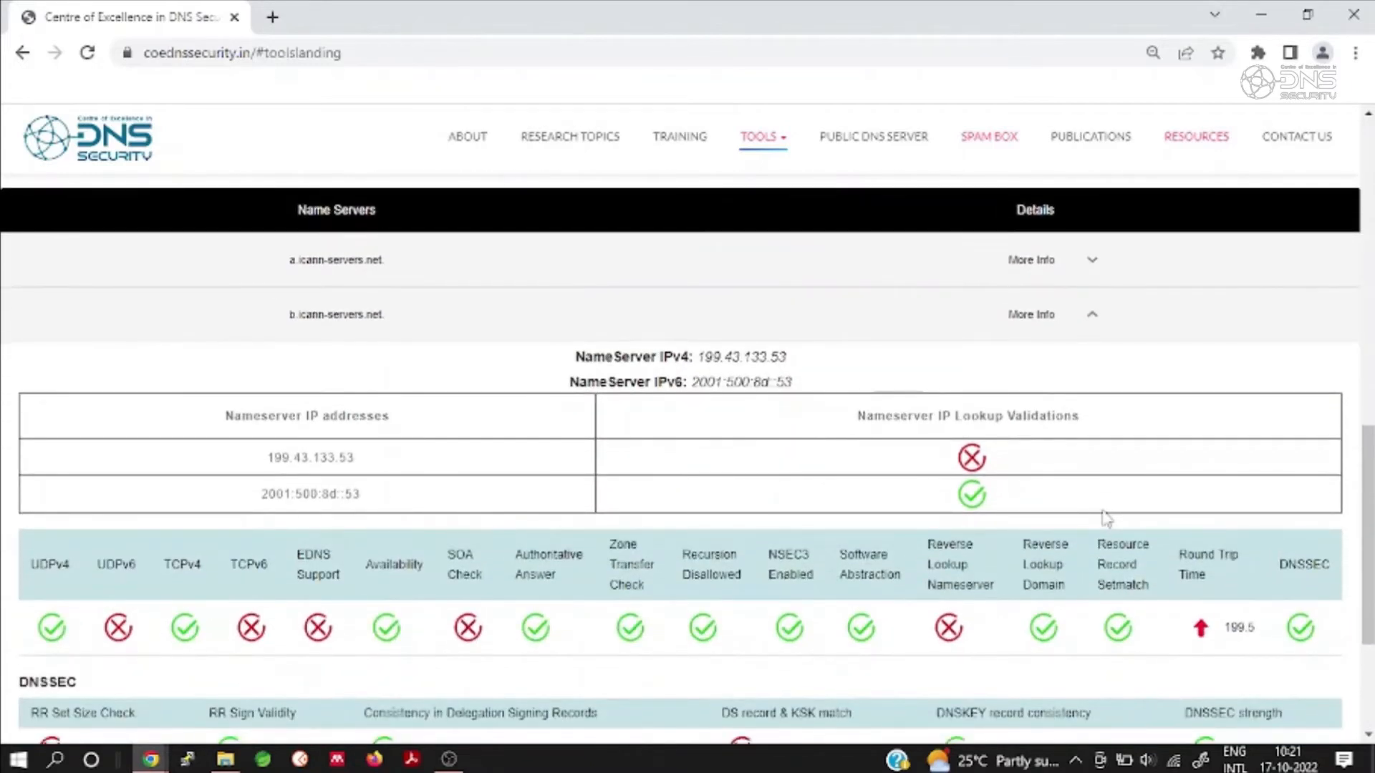
scroll(down, 3)
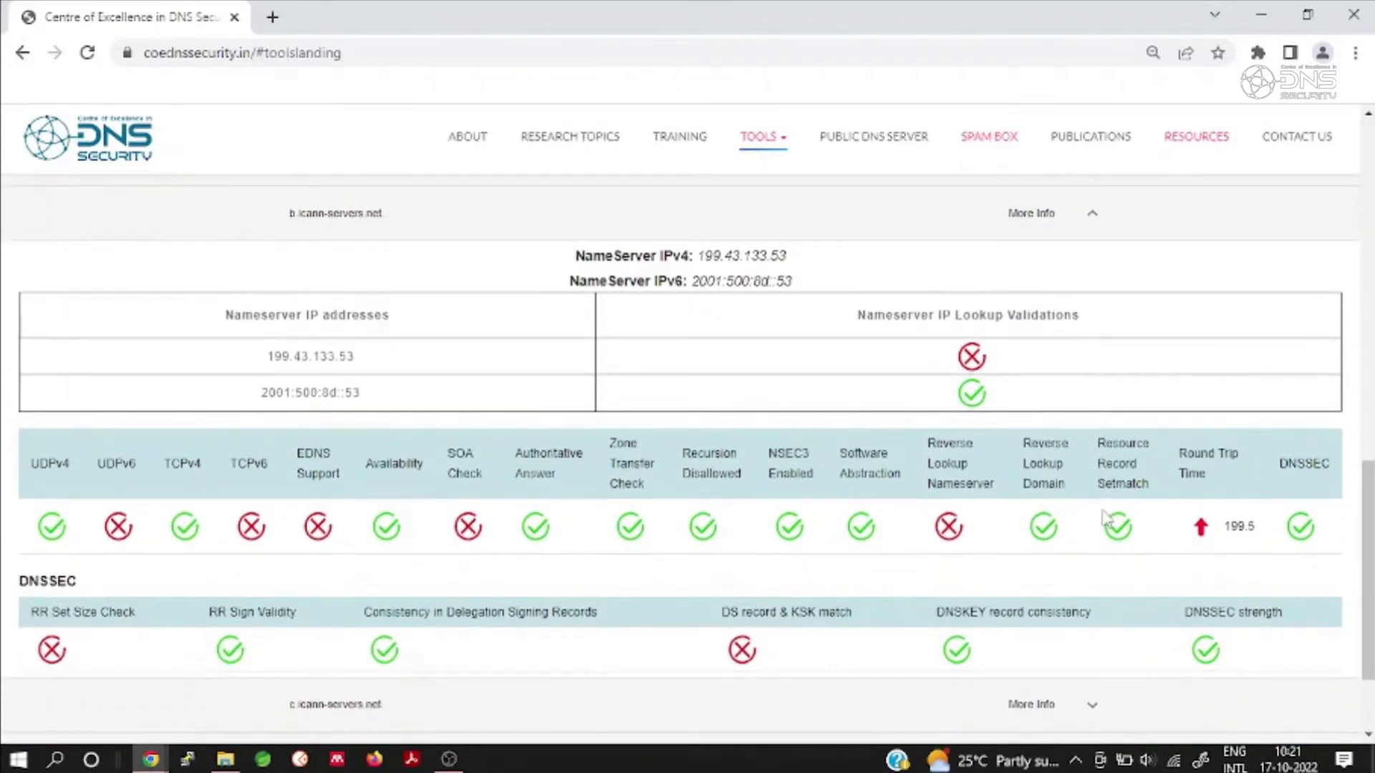
mouse_move(1098, 219)
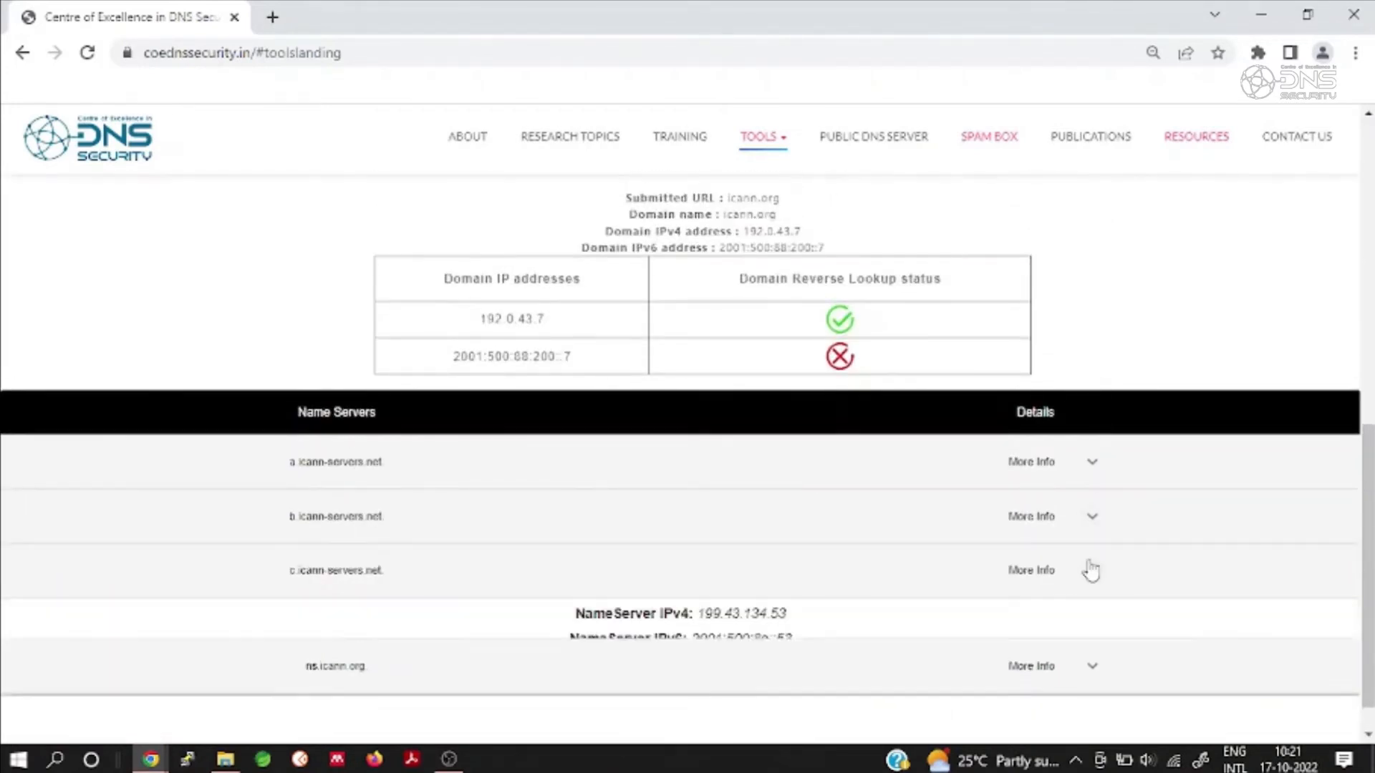
Step: Expand and review the detailed checks for c.icann-servers.net, then scroll back up
click(1032, 570)
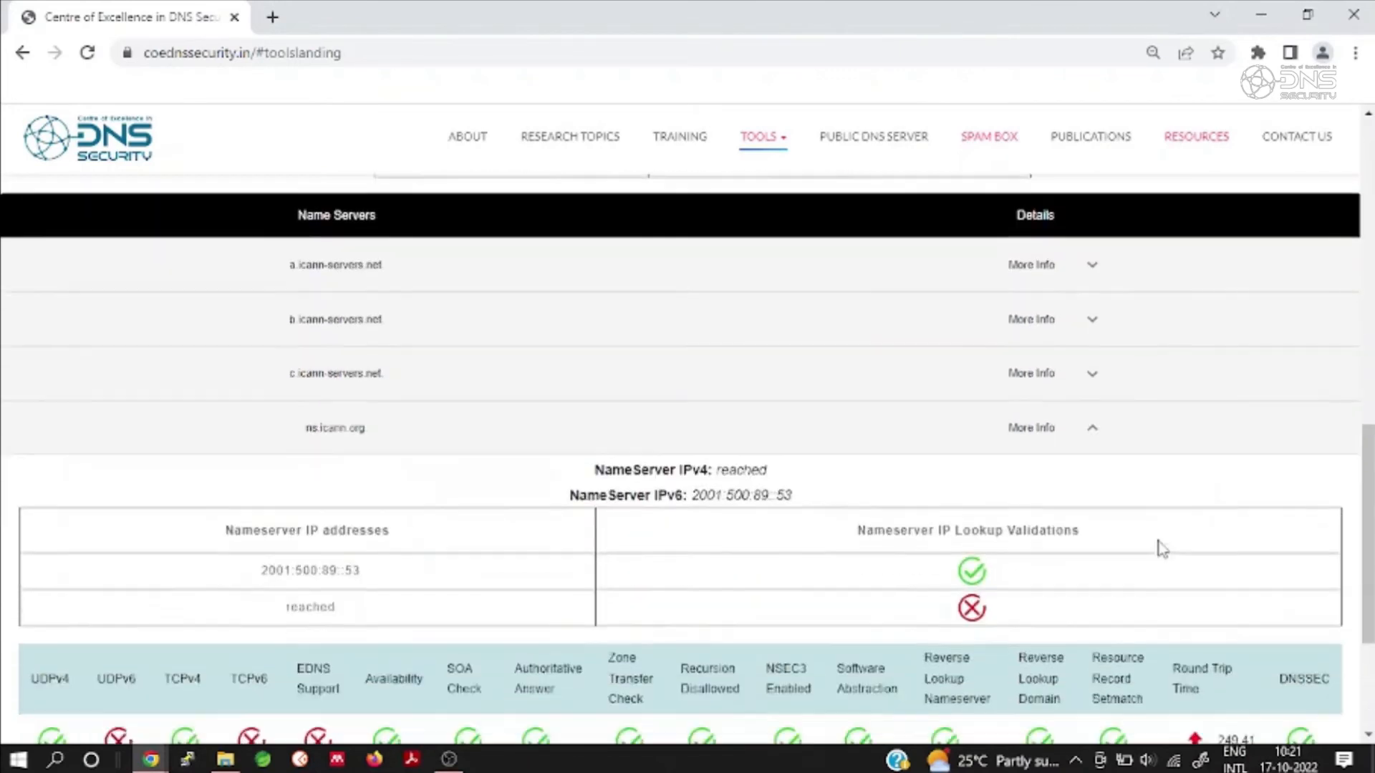
scroll(down, 3)
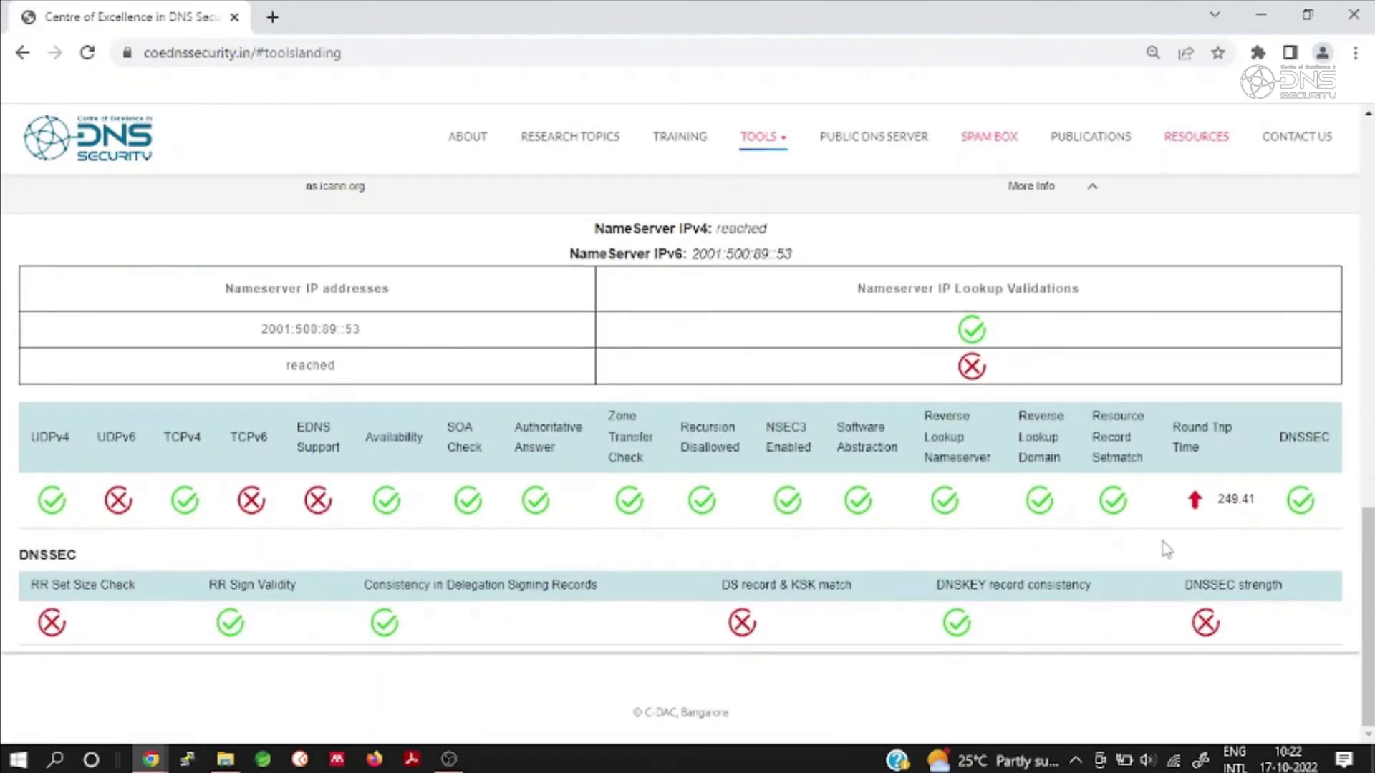
scroll(up, 3)
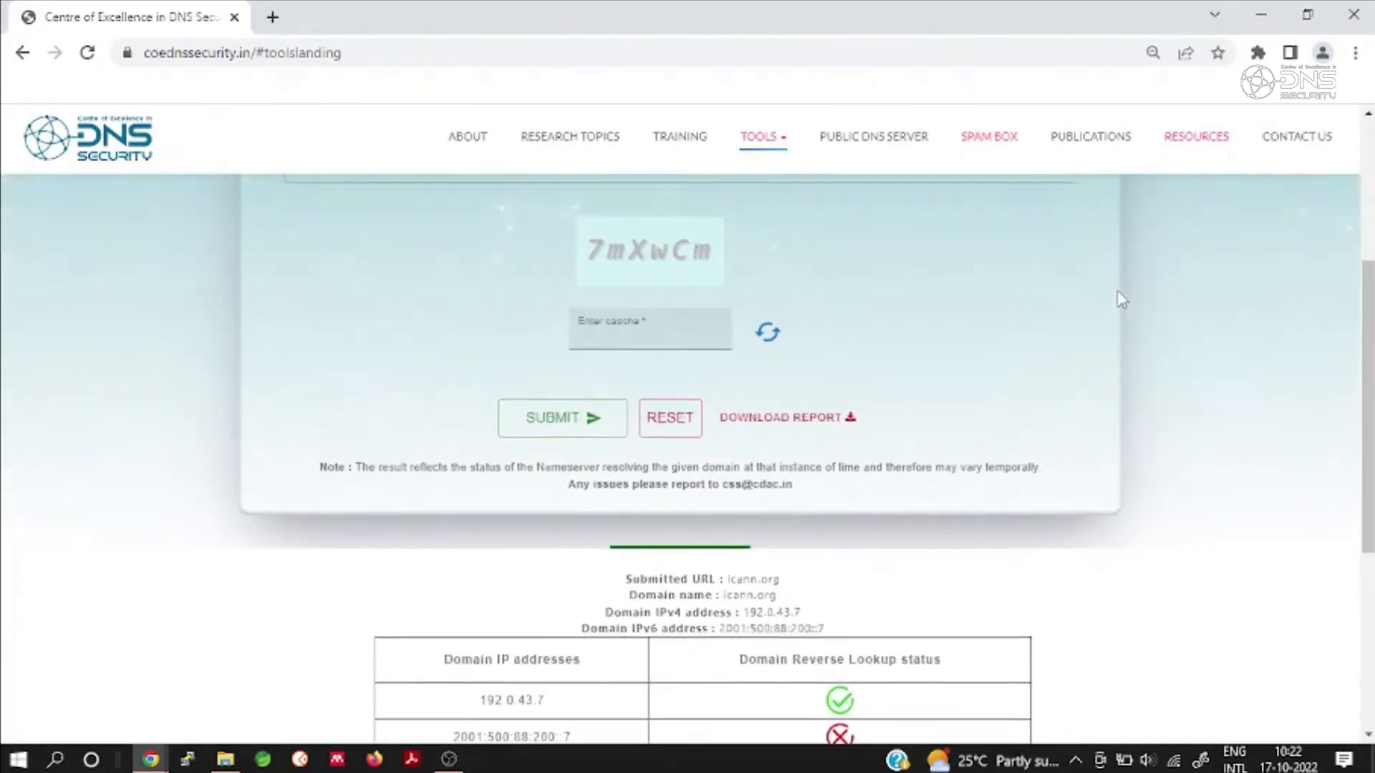
Step: Download the icann.org health report PDF and open it from the download bar
click(782, 417)
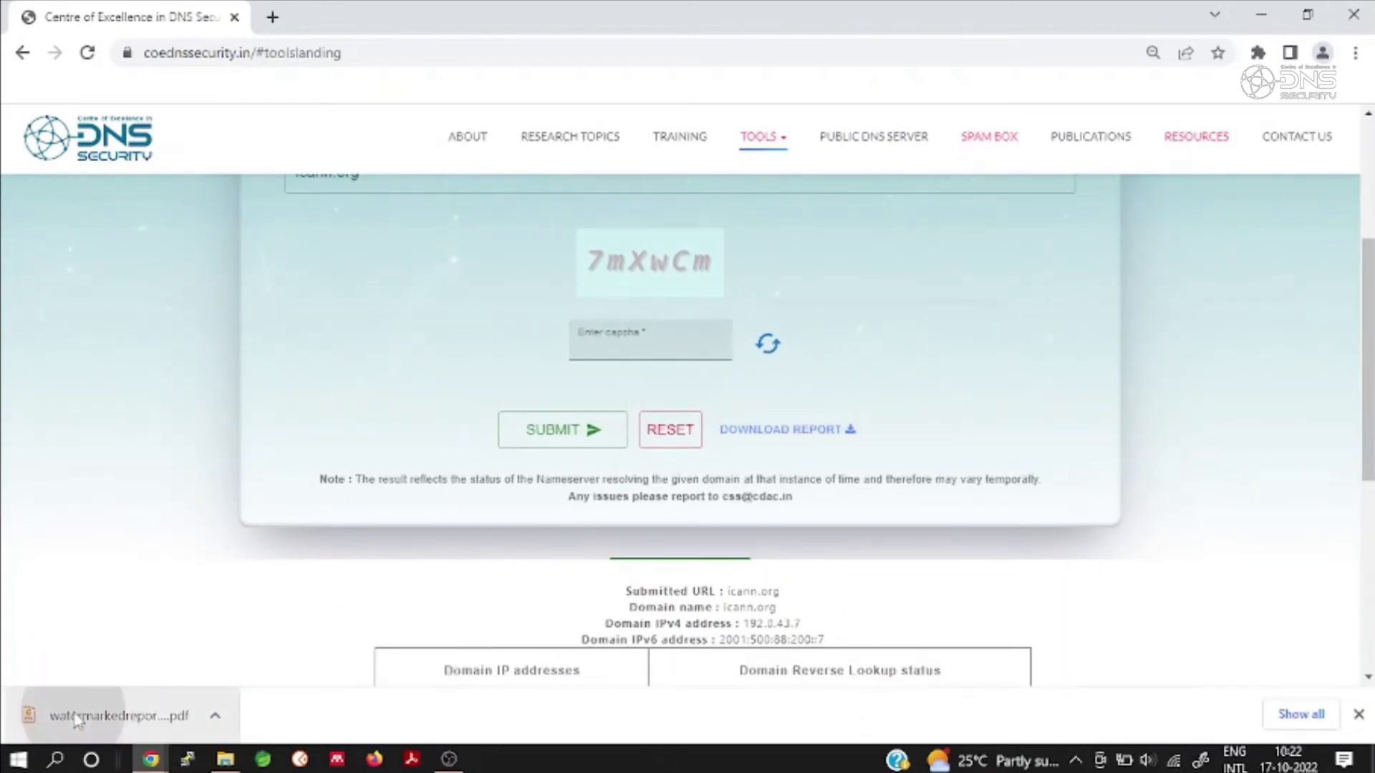
click(123, 716)
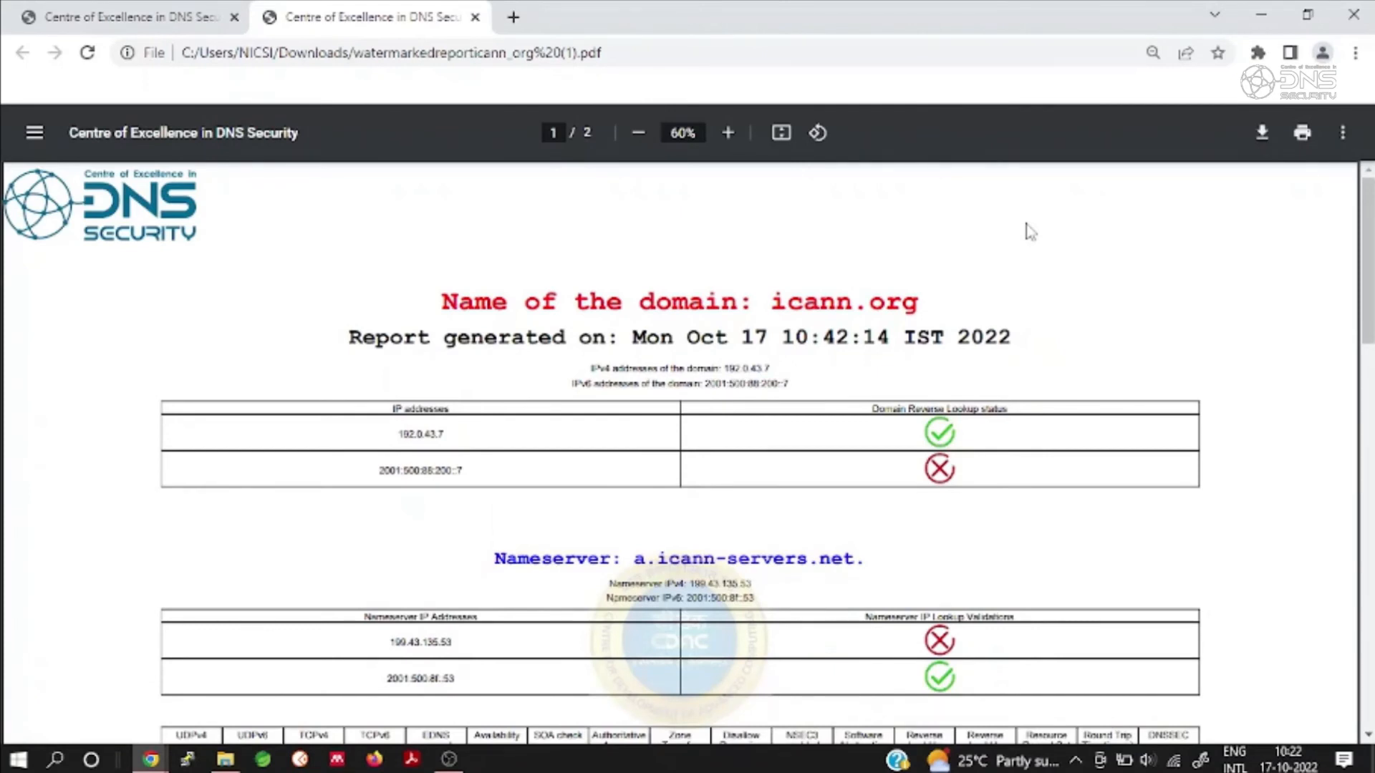
scroll(down, 3)
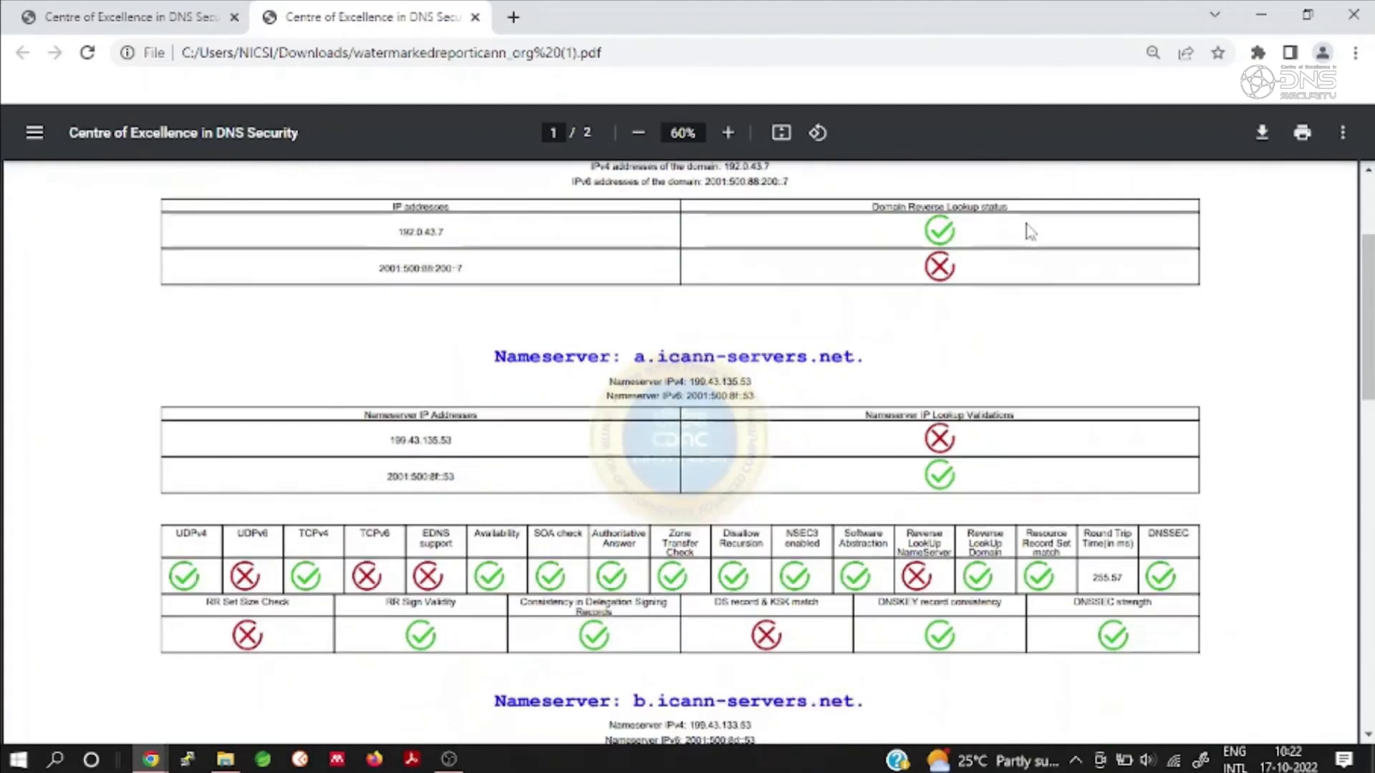
scroll(down, 3)
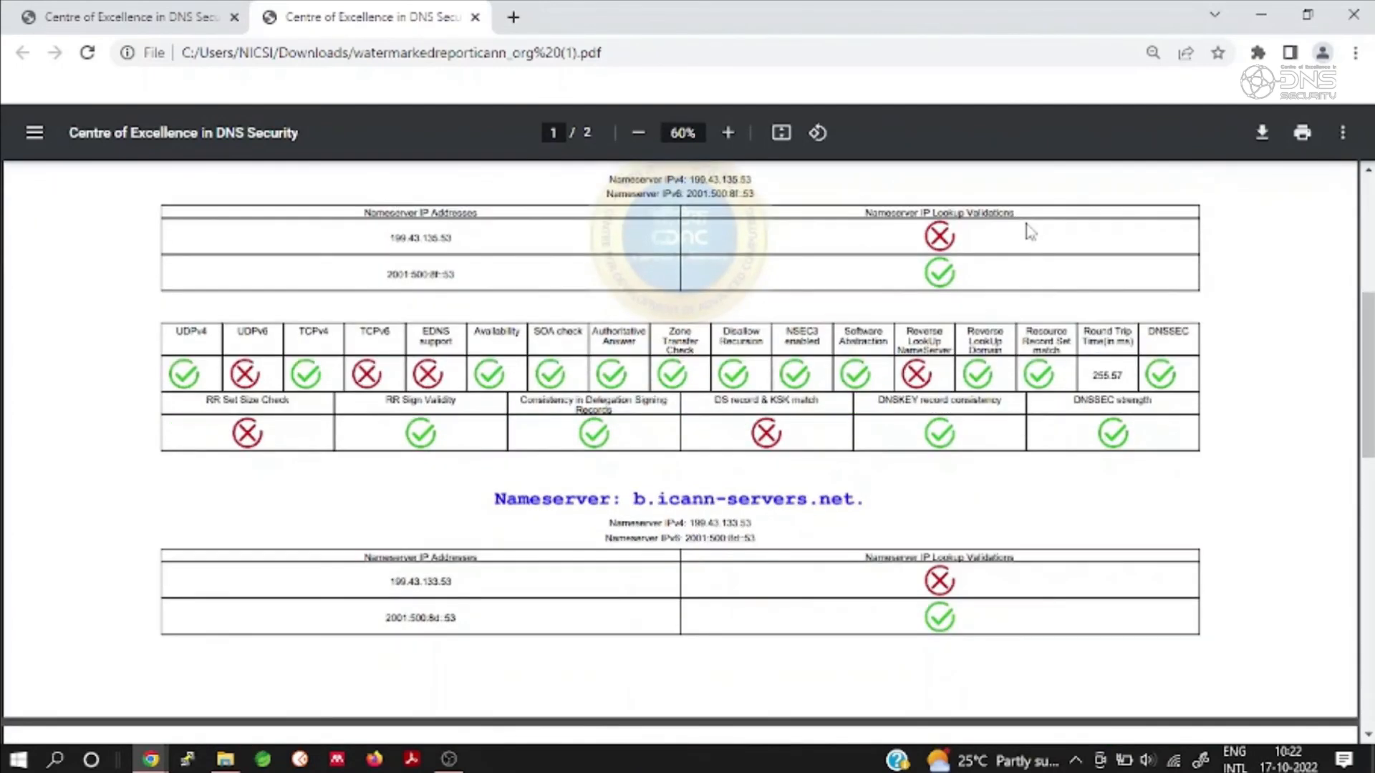
scroll(down, 3)
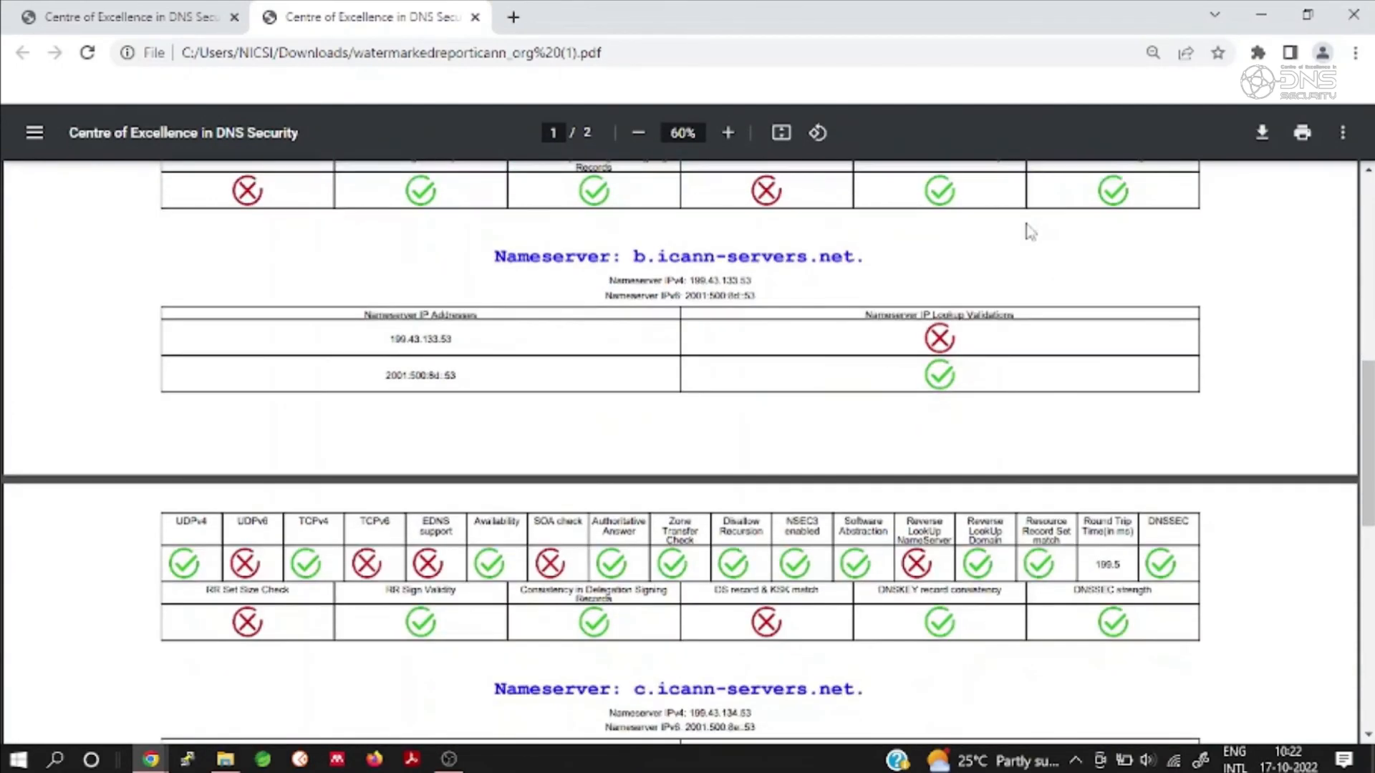
scroll(down, 3)
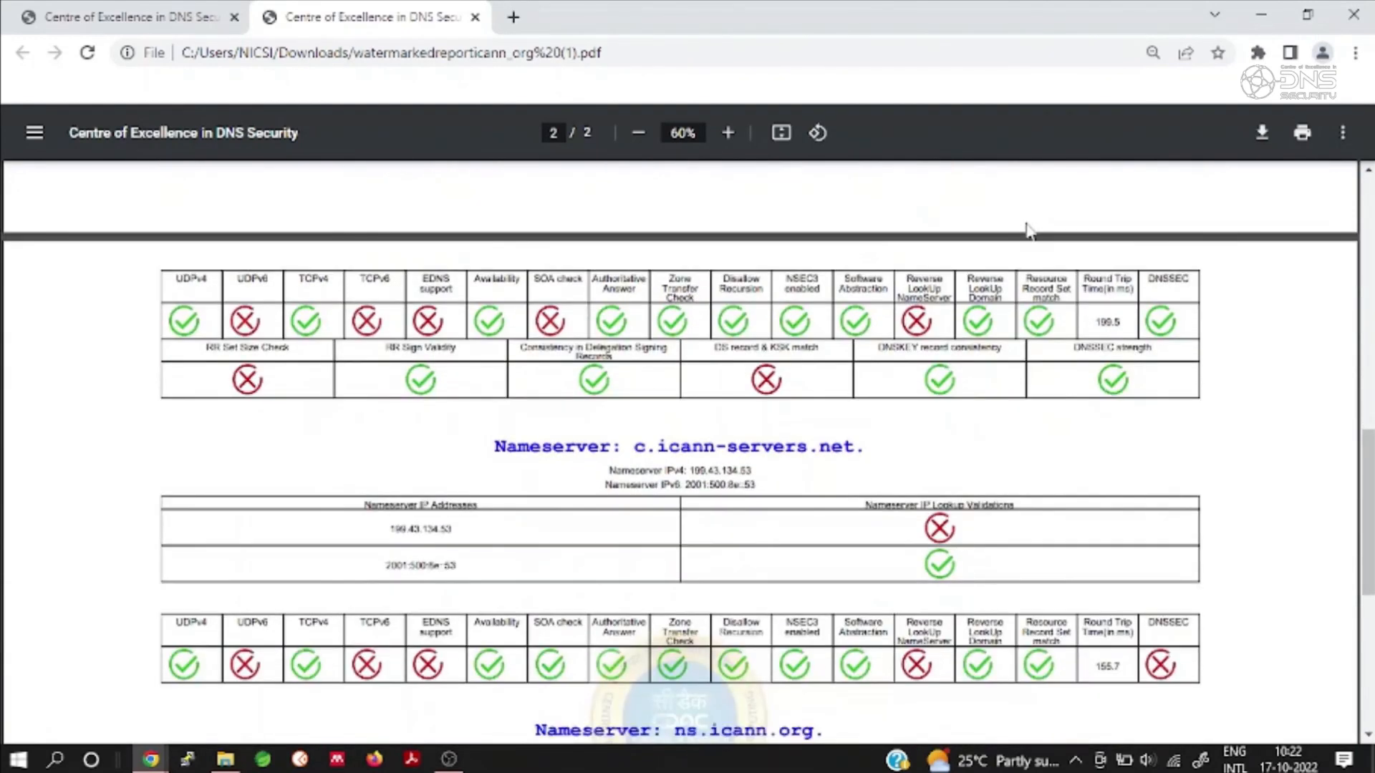
scroll(down, 3)
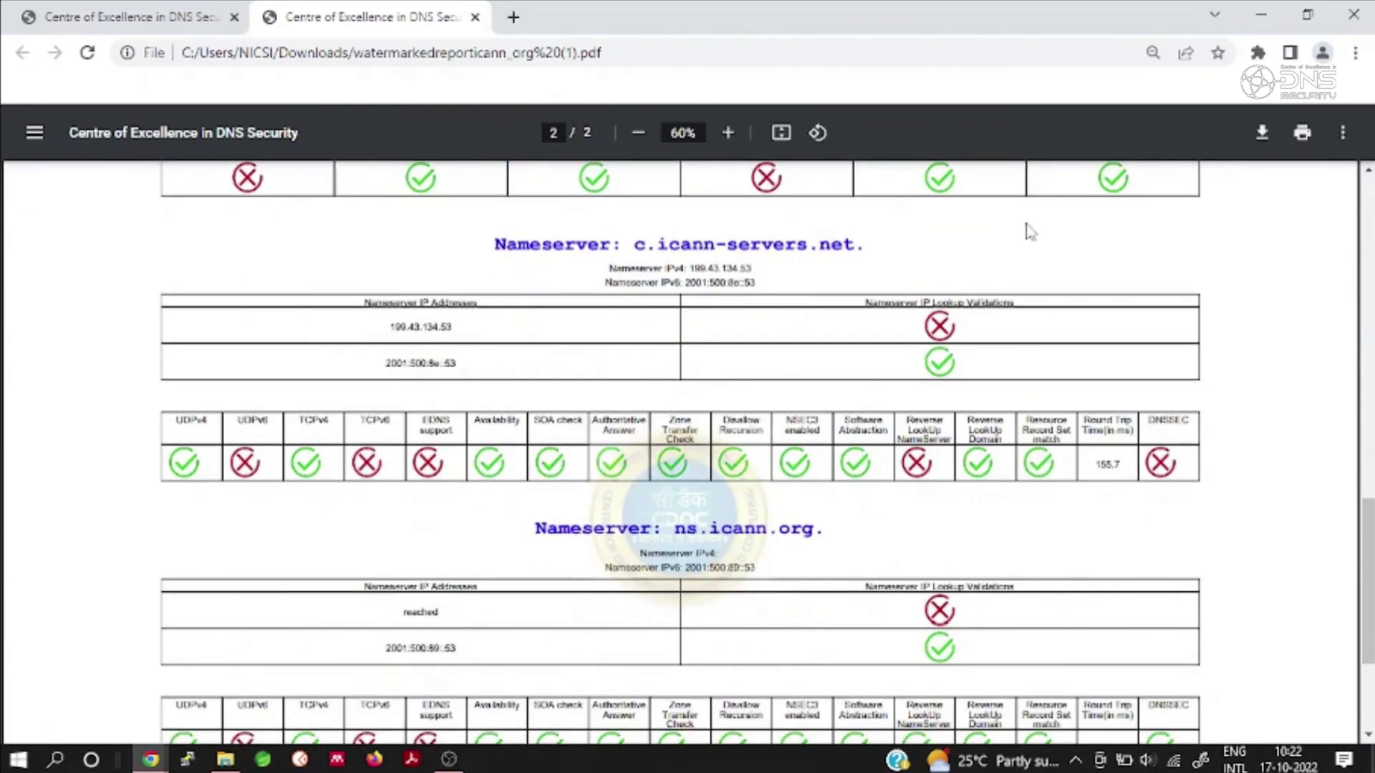